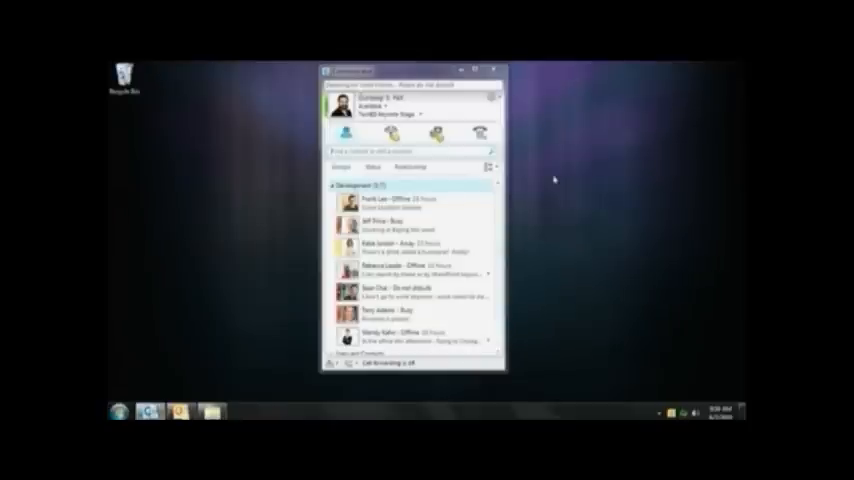
mouse_move(558, 178)
text(Technical guru)
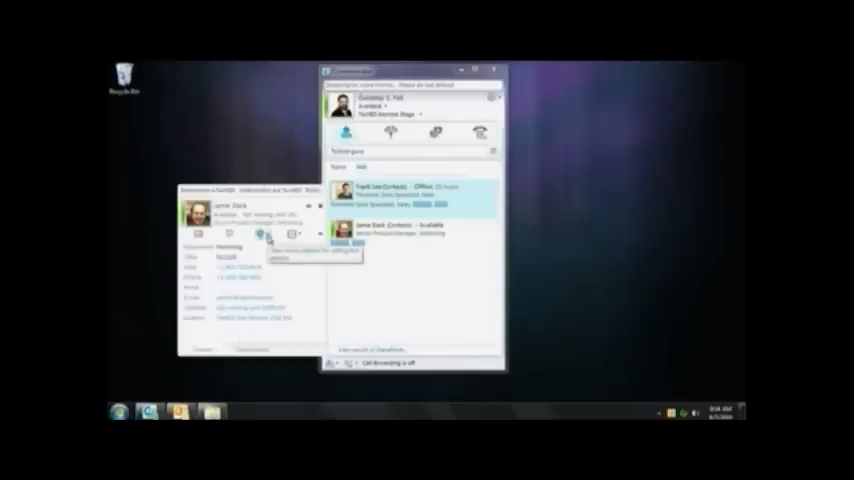
- Reveal the call options listing the expert's work and mobile numbers
click(268, 234)
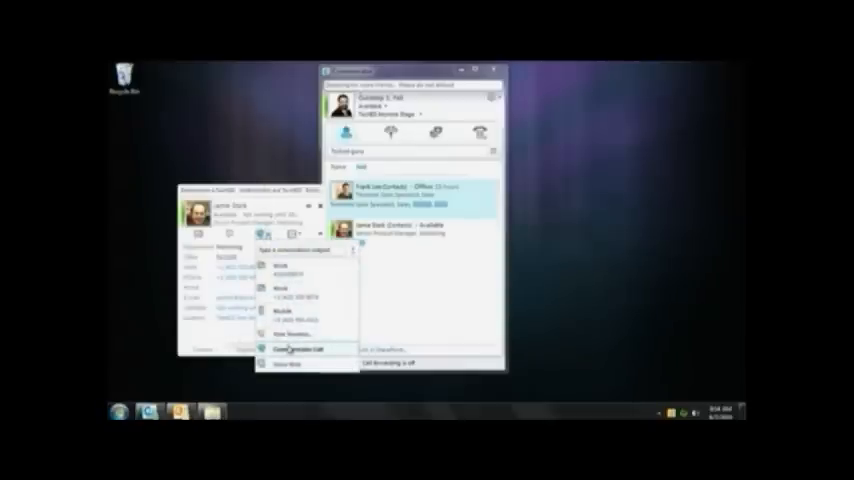
click(290, 348)
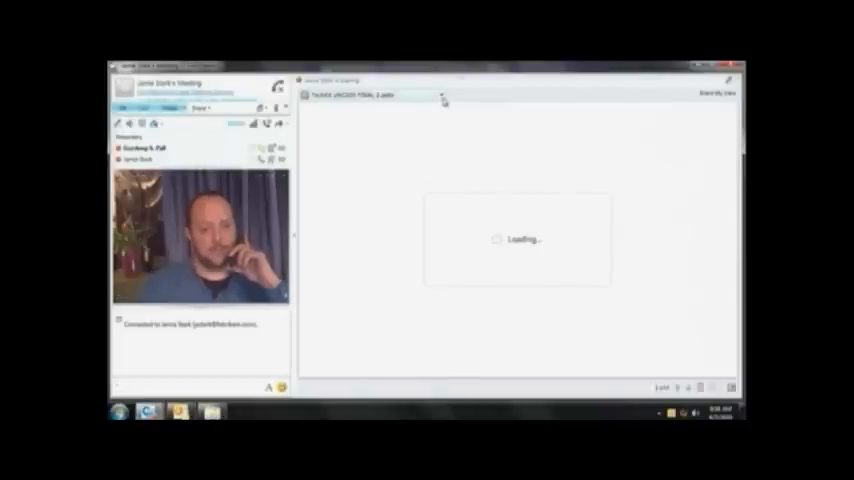
- Start sharing the PowerPoint deck so it loads in the conversation's content pane
click(440, 96)
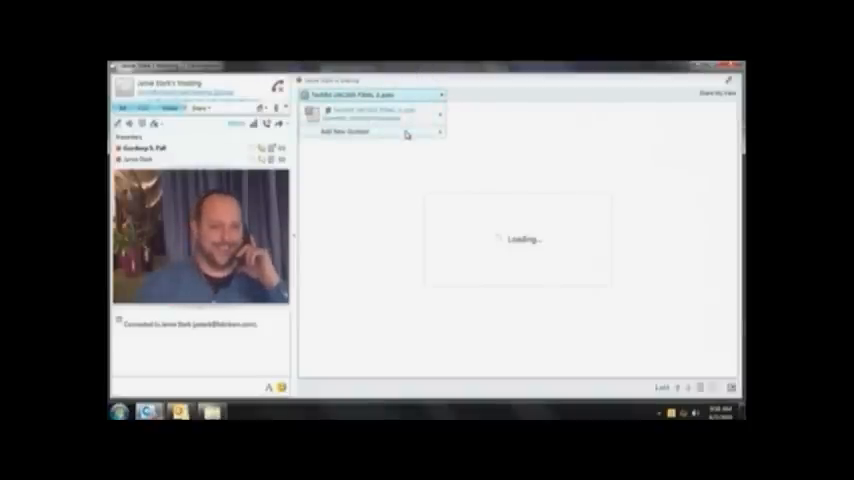
click(360, 132)
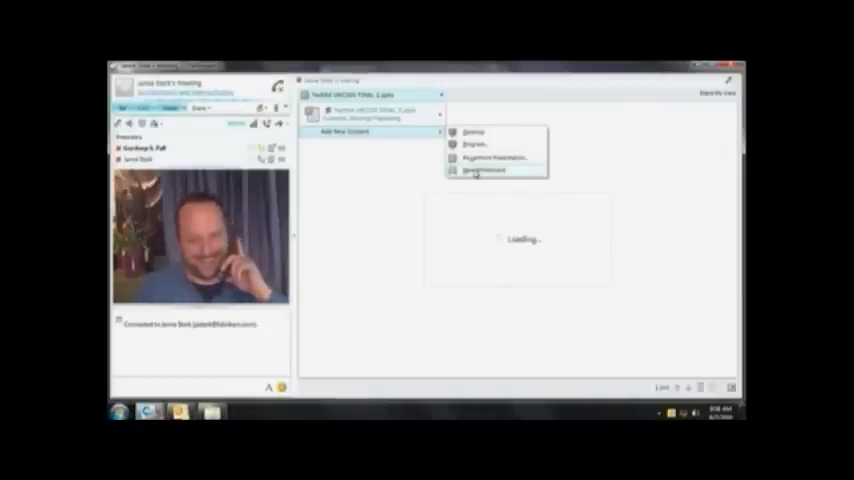
click(486, 168)
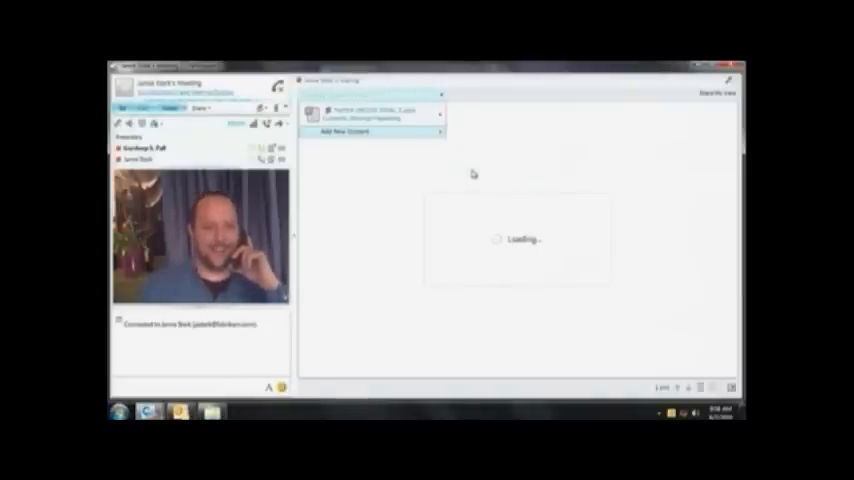